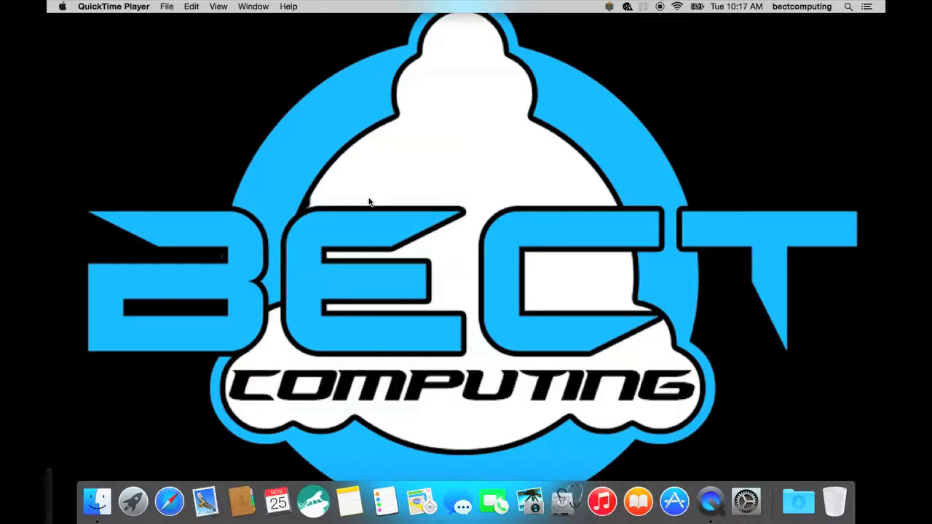
mouse_move(323, 219)
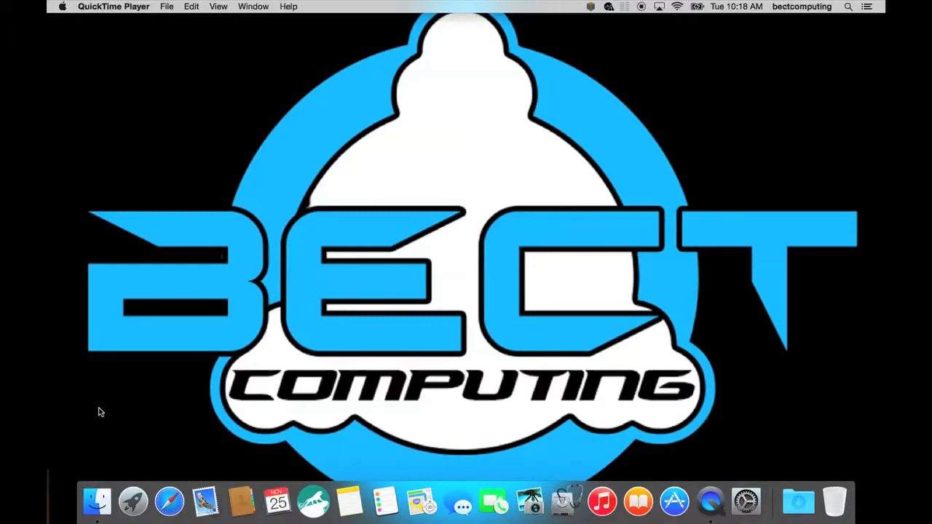
mouse_move(307, 343)
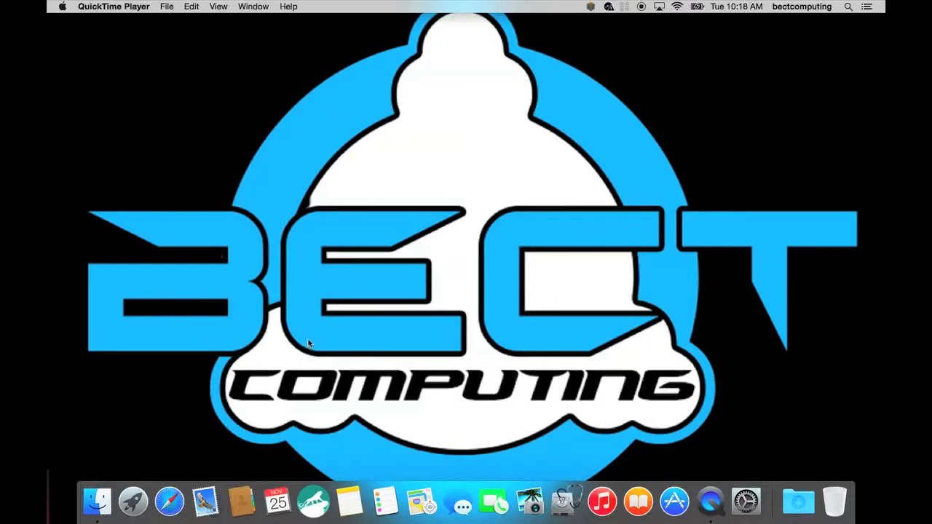
mouse_move(564, 501)
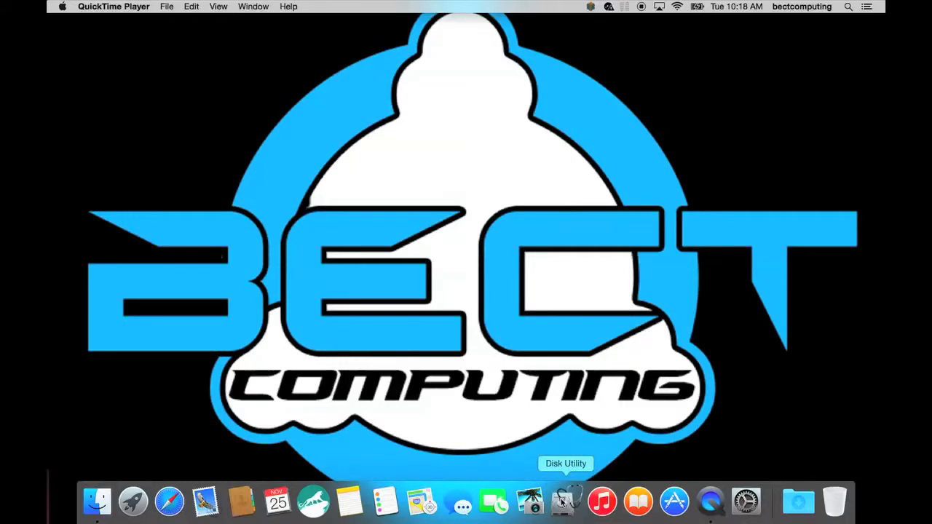
mouse_move(127, 461)
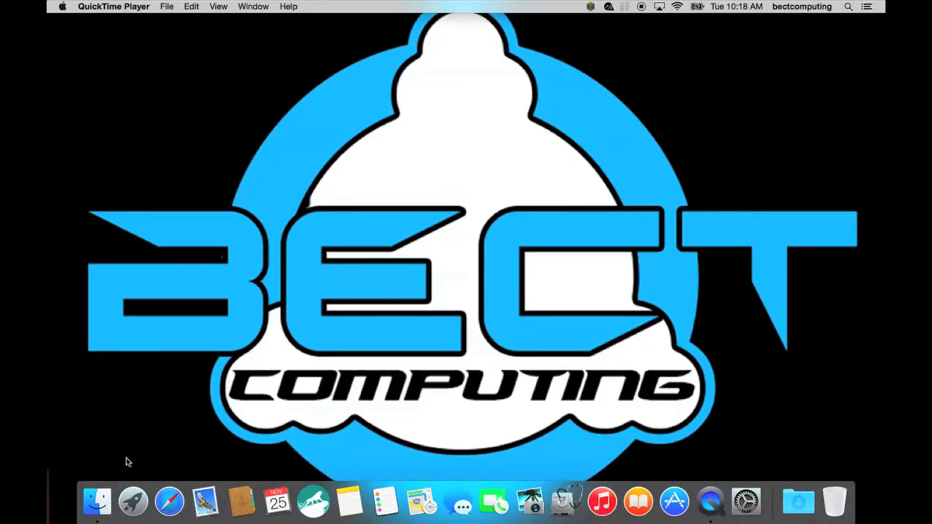
Step: Browse Applications to the Utilities folder and select Disk Utility
left_click(97, 500)
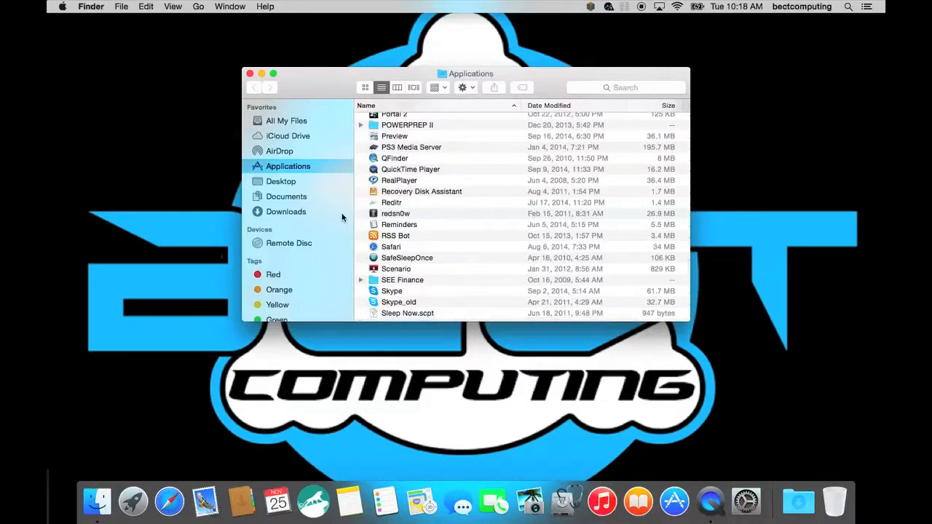
scroll("down", 3)
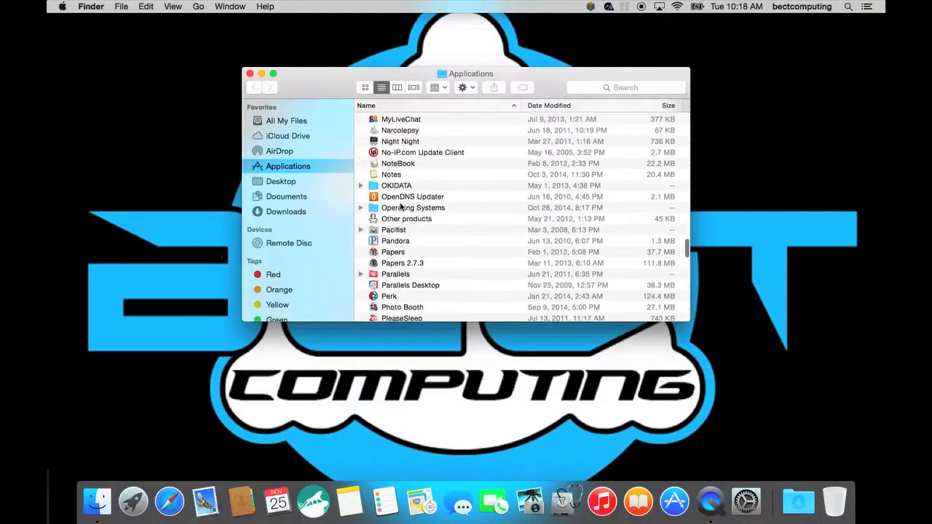
scroll("down", 3)
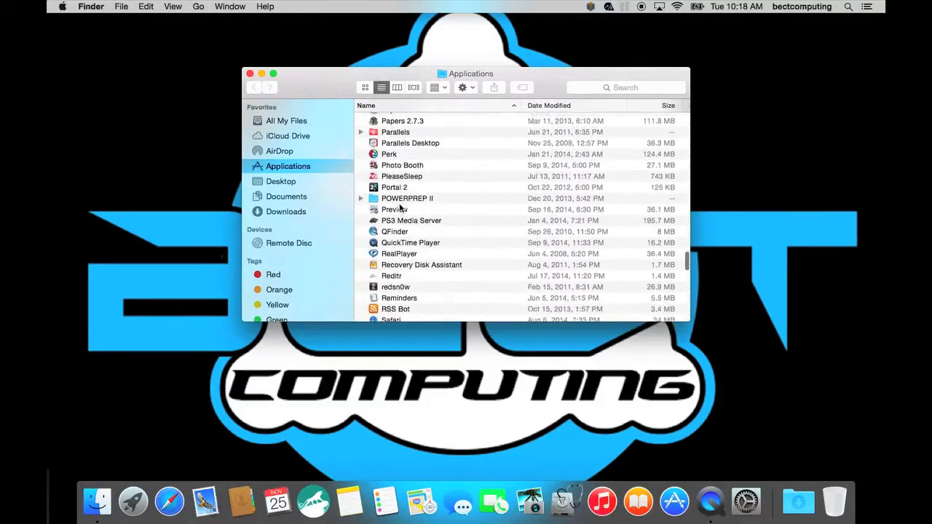
scroll("down", 3)
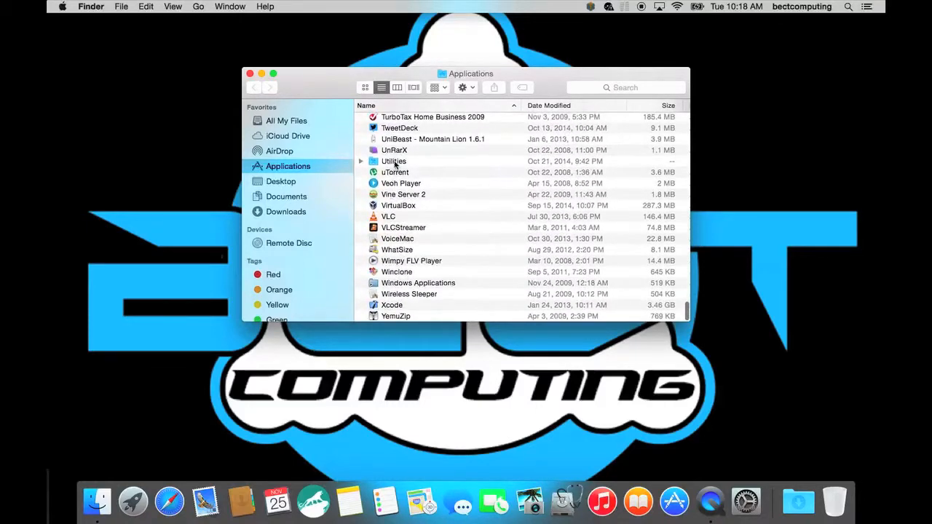
left_click(394, 161)
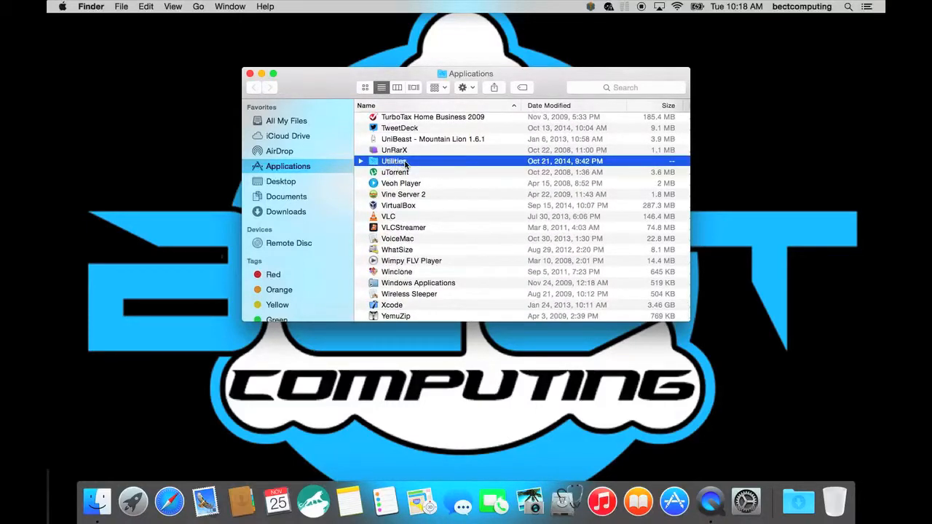
double_click(393, 160)
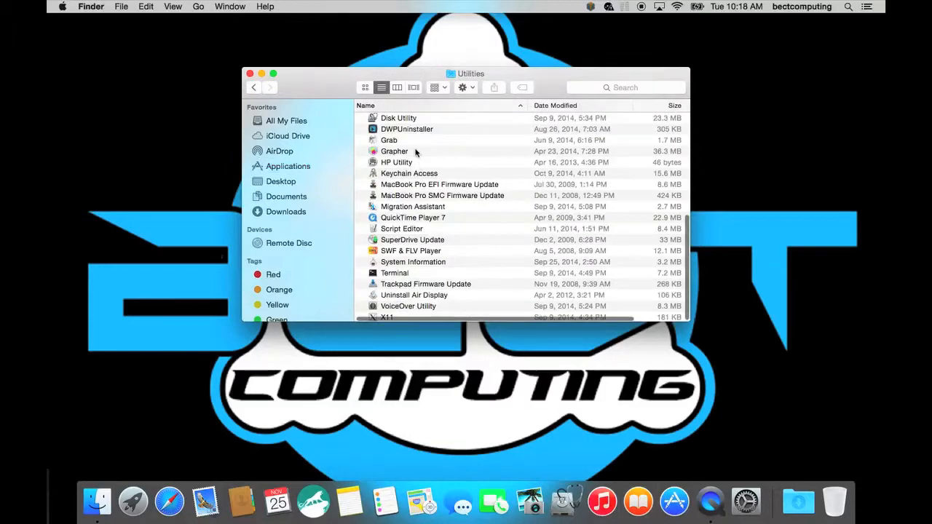
left_click(399, 117)
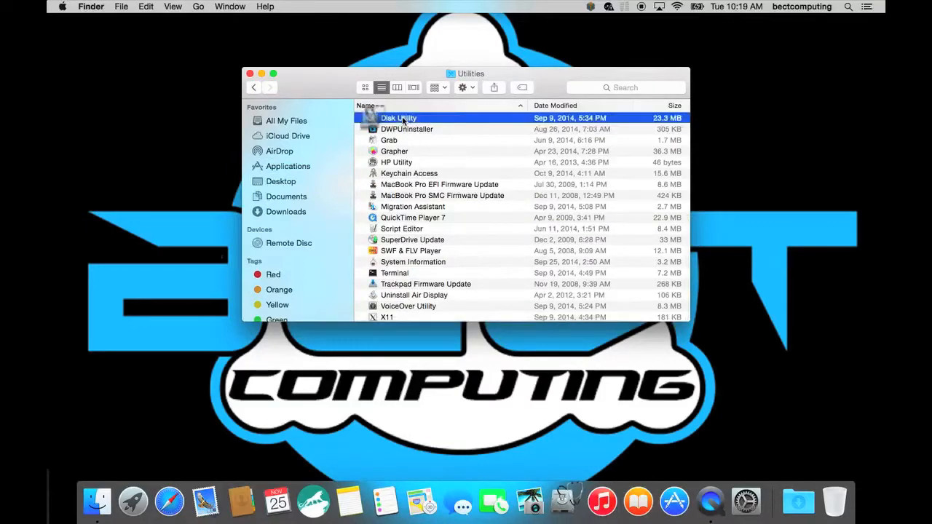
Step: Launch Disk Utility and select The Weeping Angel startup volume
double_click(398, 117)
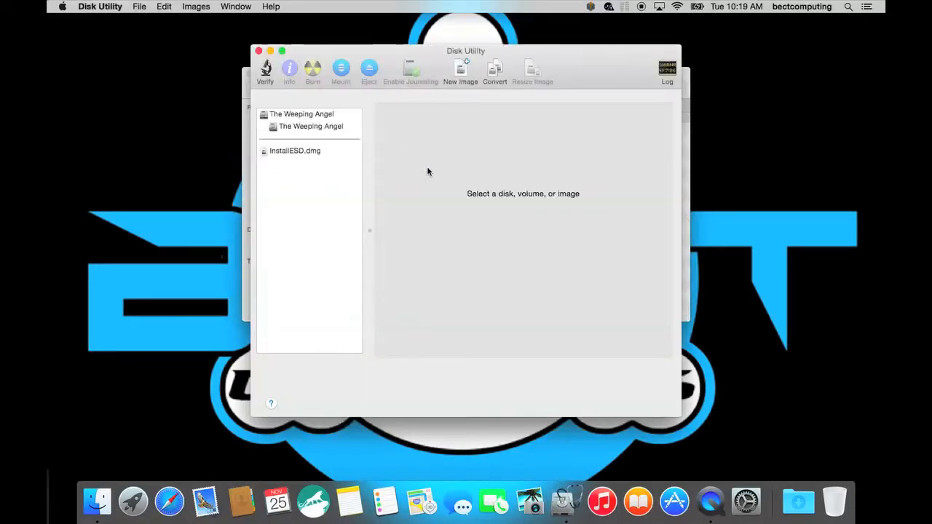
mouse_move(349, 146)
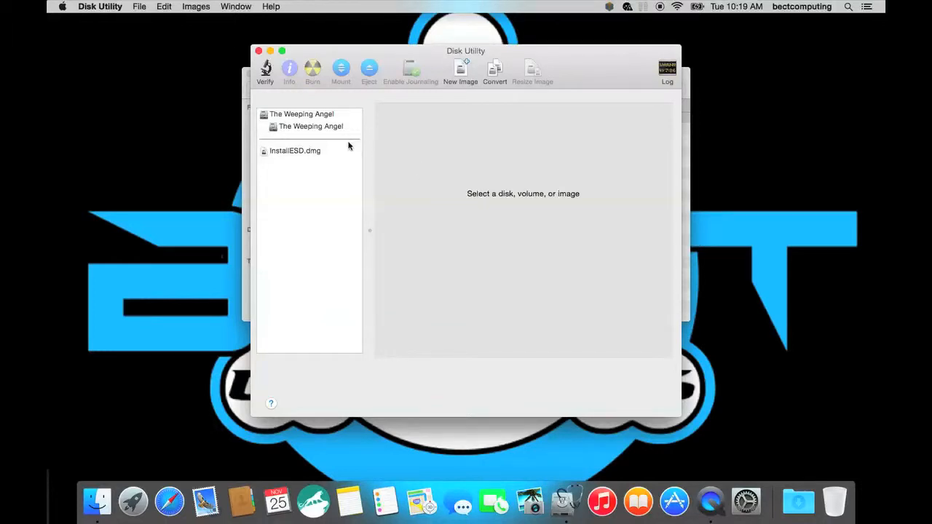
left_click(311, 126)
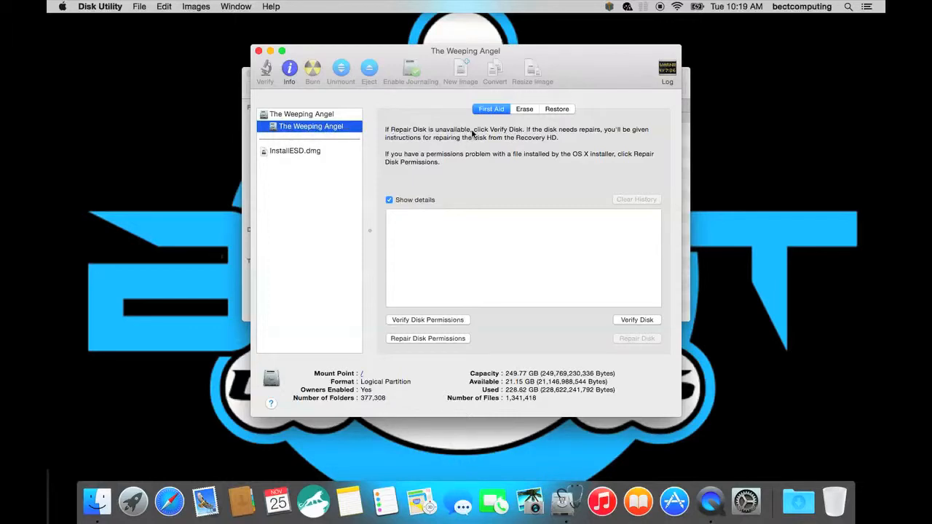
mouse_move(523, 115)
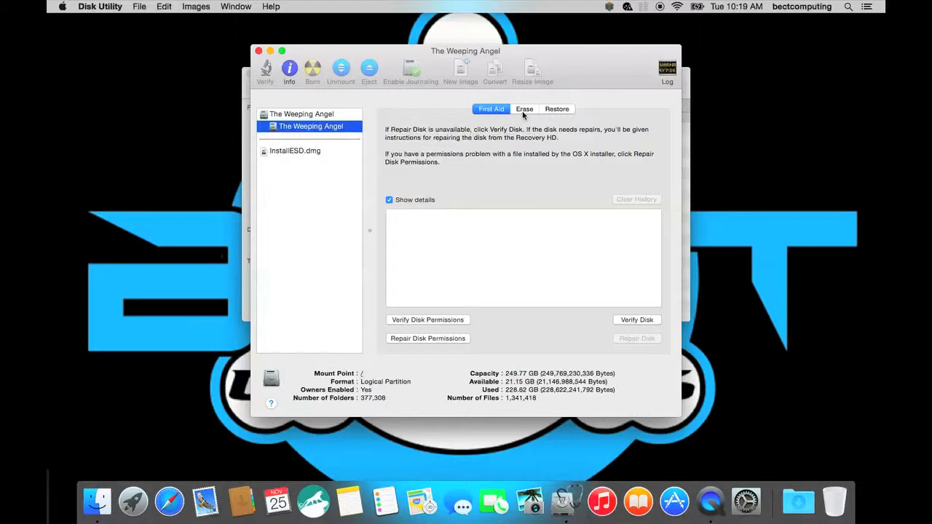
mouse_move(426, 338)
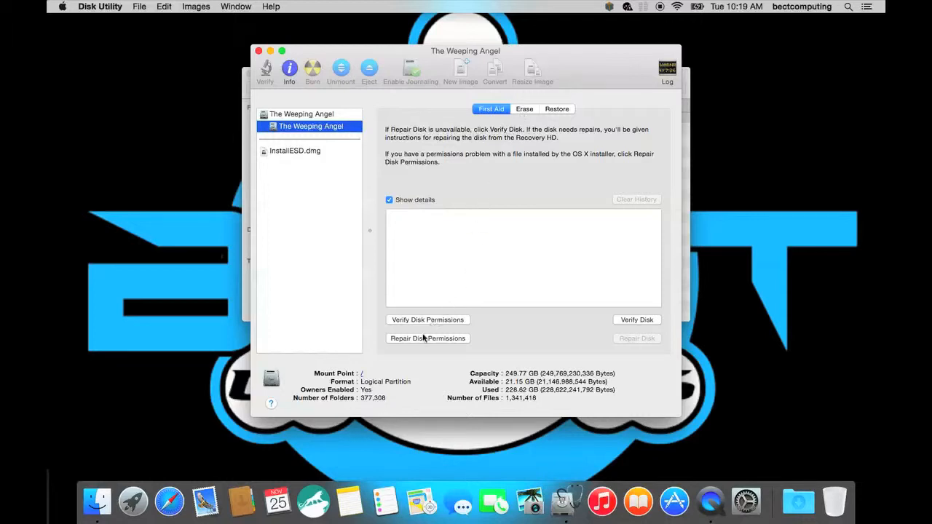
mouse_move(440, 285)
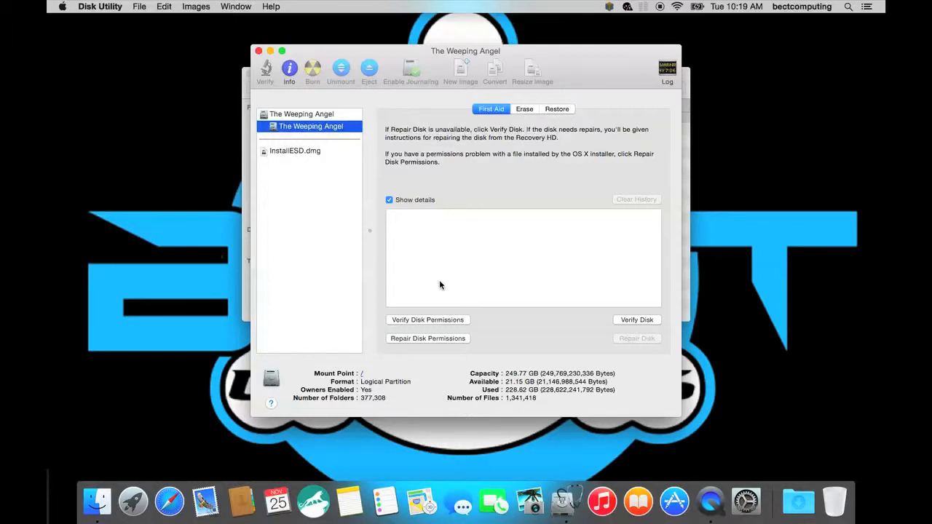
mouse_move(434, 327)
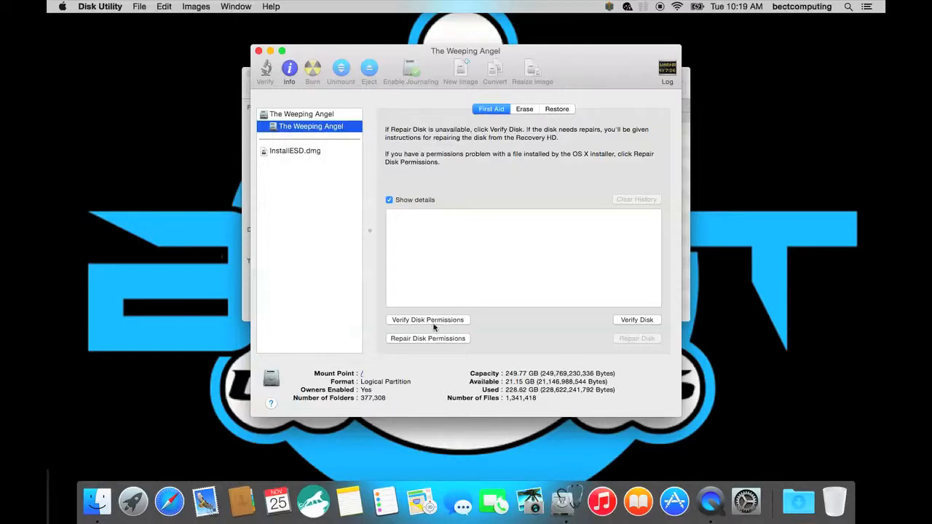
Step: Repair disk permissions on The Weeping Angel volume
left_click(428, 338)
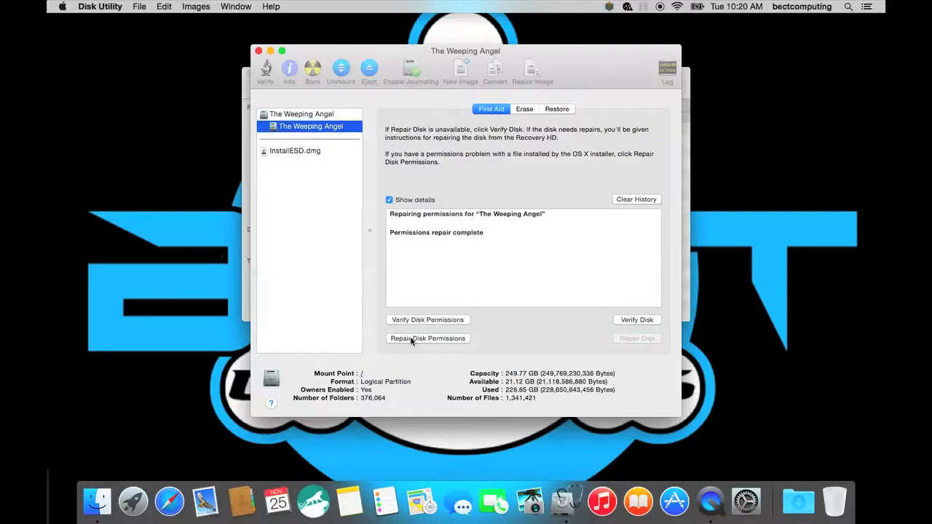
mouse_move(397, 233)
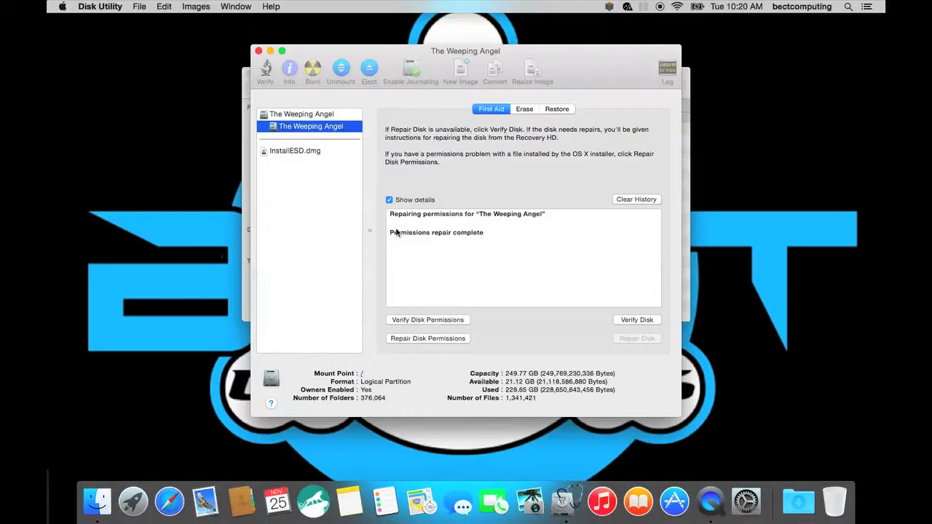
mouse_move(564, 298)
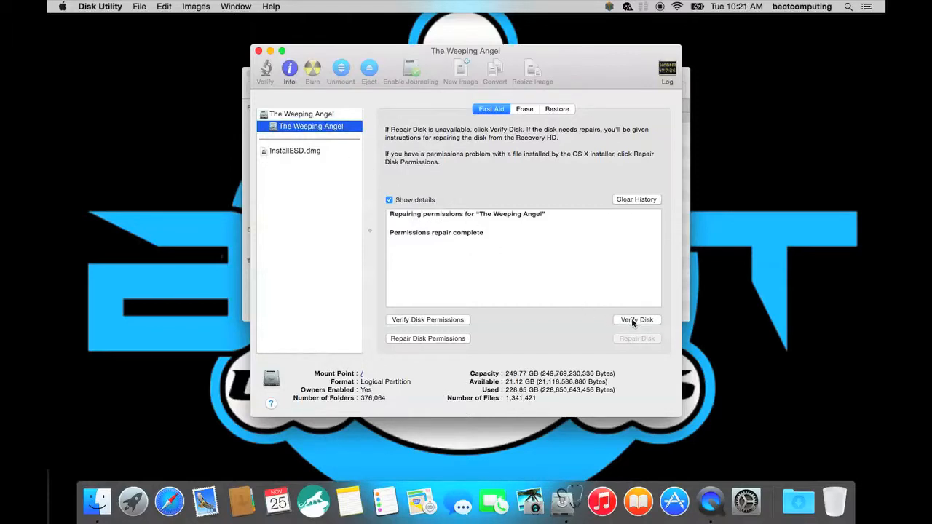
Step: Verify The Weeping Angel startup disk, confirming the warning
left_click(636, 319)
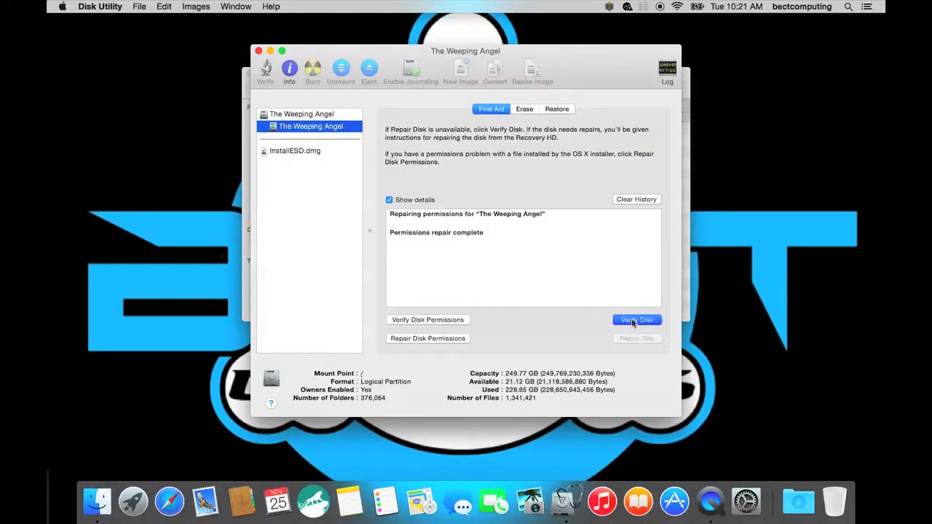
left_click(635, 319)
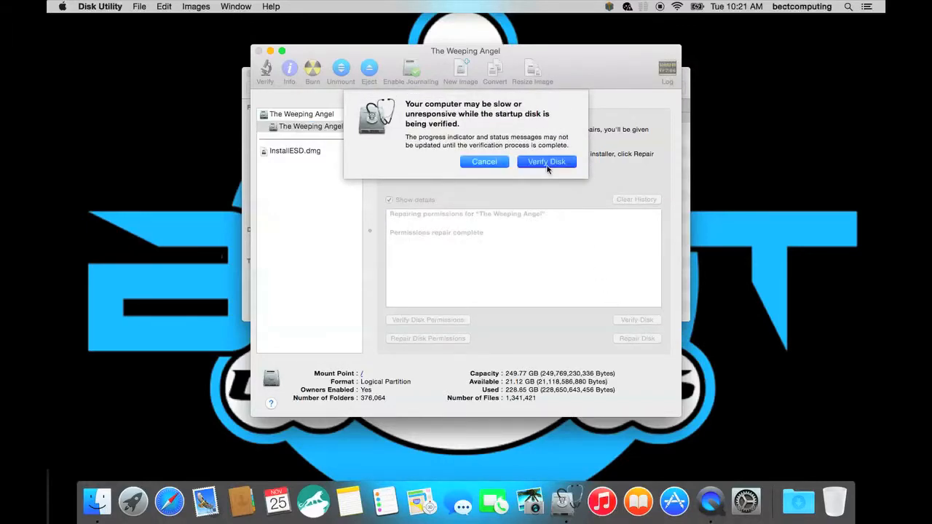
left_click(546, 162)
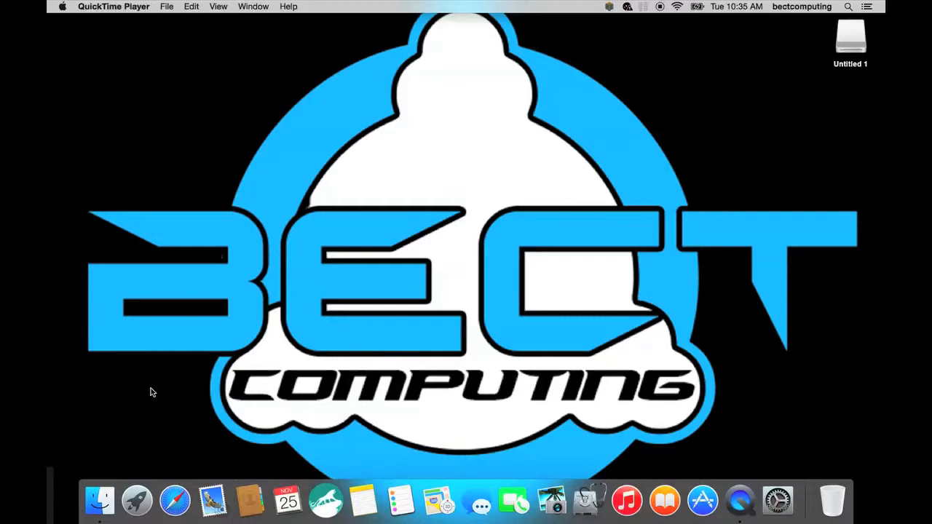
mouse_move(587, 502)
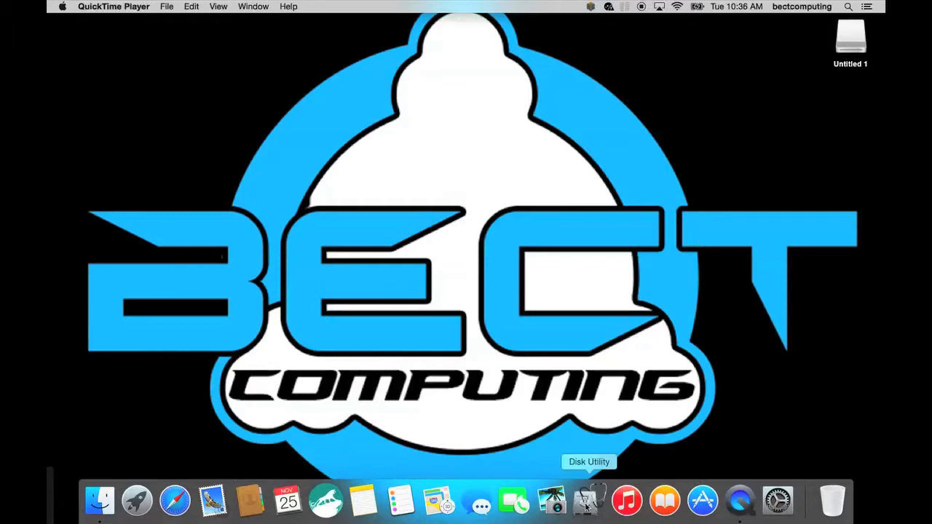
Step: Relaunch Disk Utility from the Dock
left_click(587, 500)
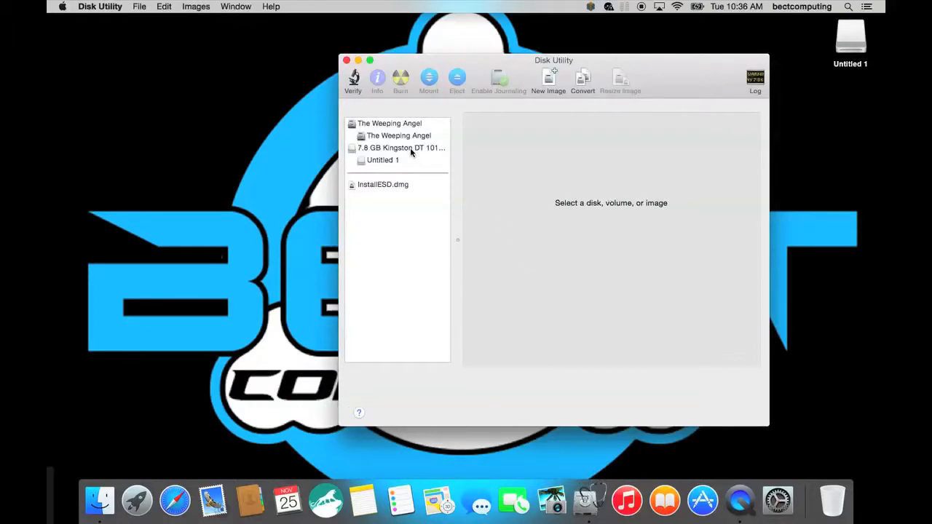
Step: Select the 7.8 GB Kingston DT 101 G2 USB drive
left_click(401, 148)
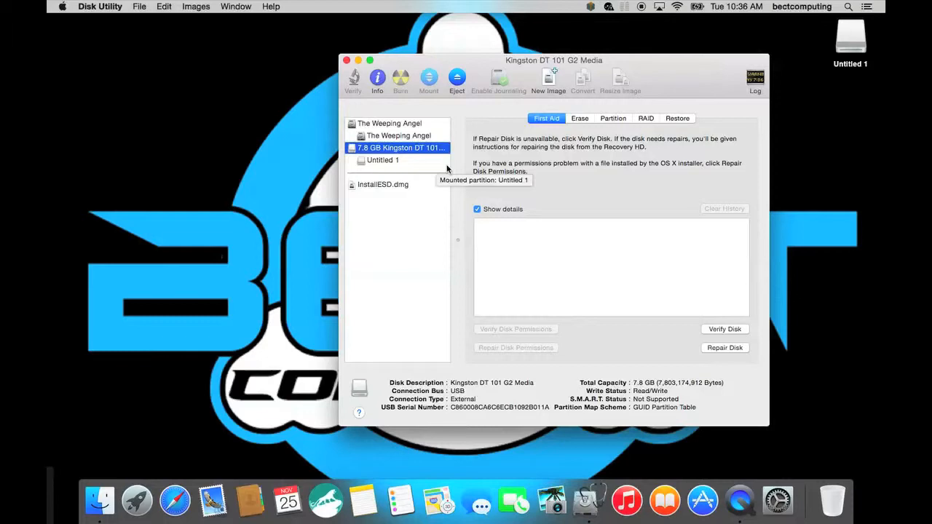
mouse_move(447, 167)
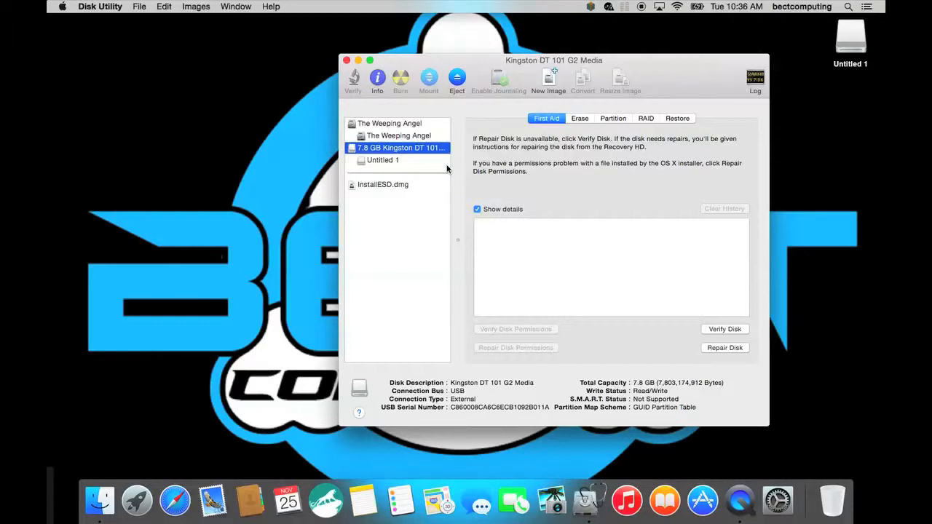
mouse_move(590, 129)
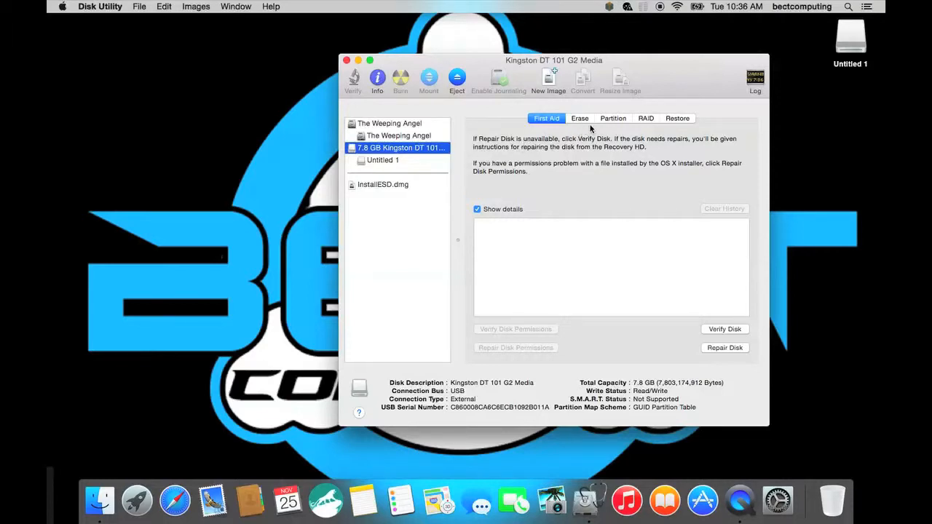
mouse_move(610, 120)
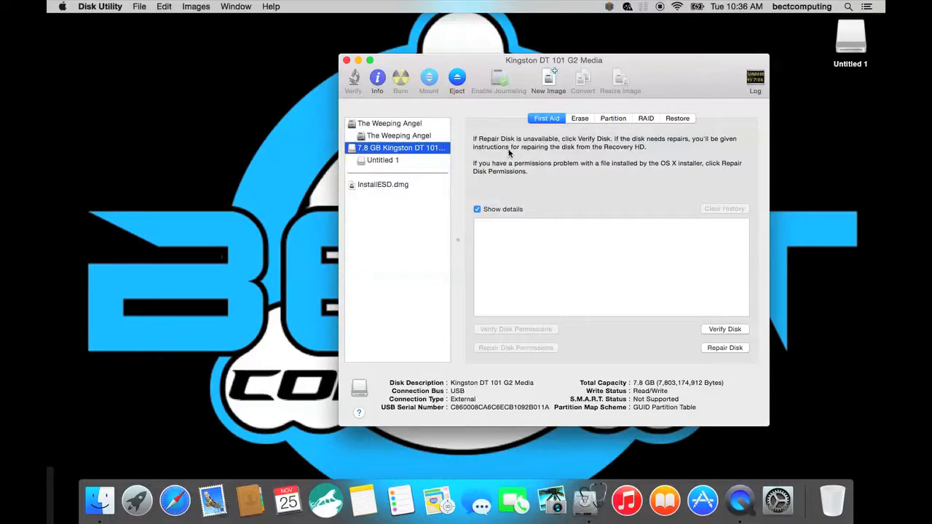
Step: Lay out one Mac OS Extended (Journaled) partition named Untitled 1 with GUID Partition Table
left_click(612, 118)
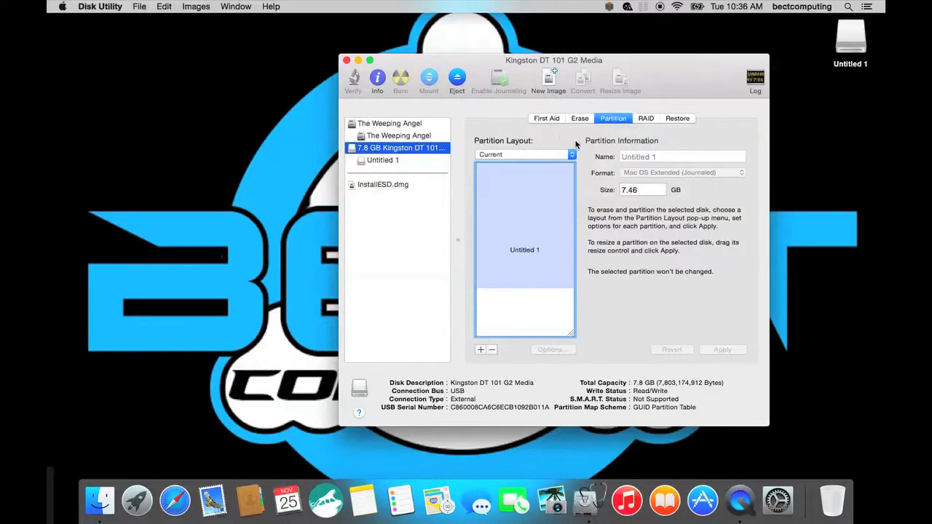
left_click(524, 154)
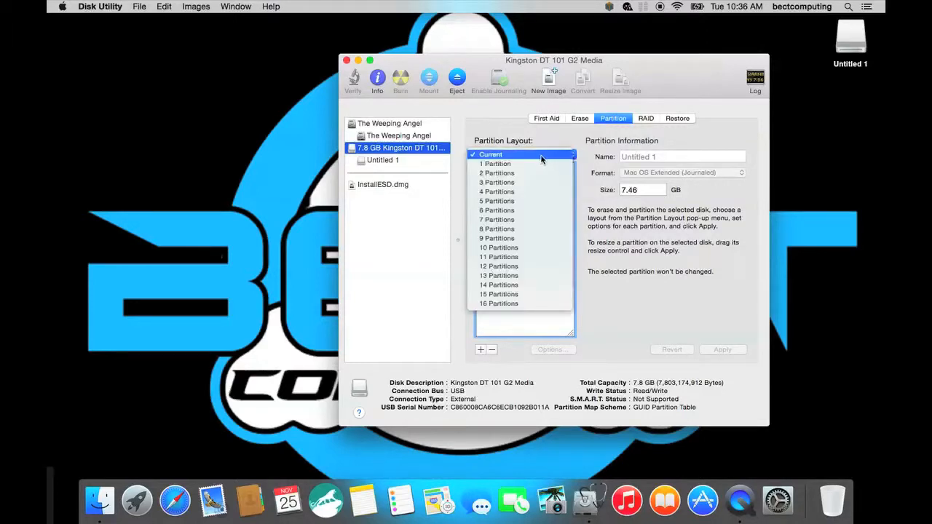
left_click(496, 164)
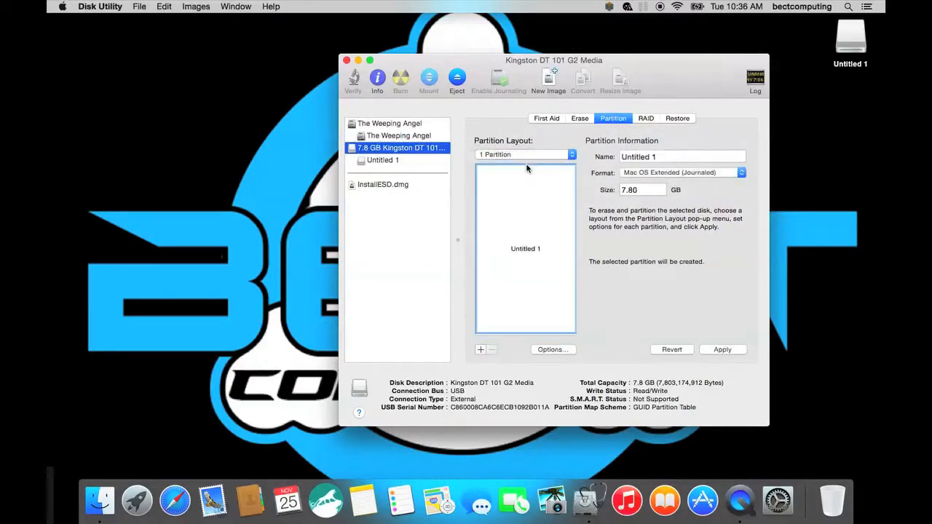
mouse_move(526, 167)
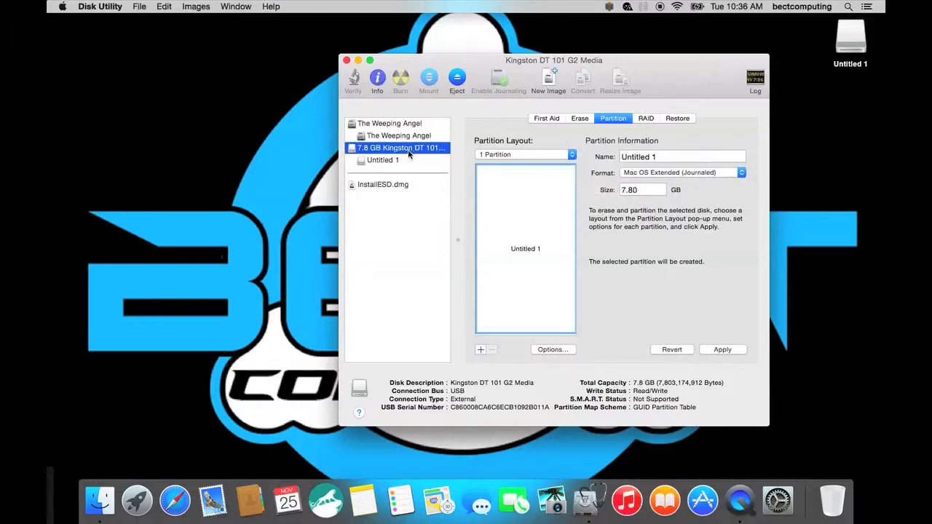
mouse_move(526, 159)
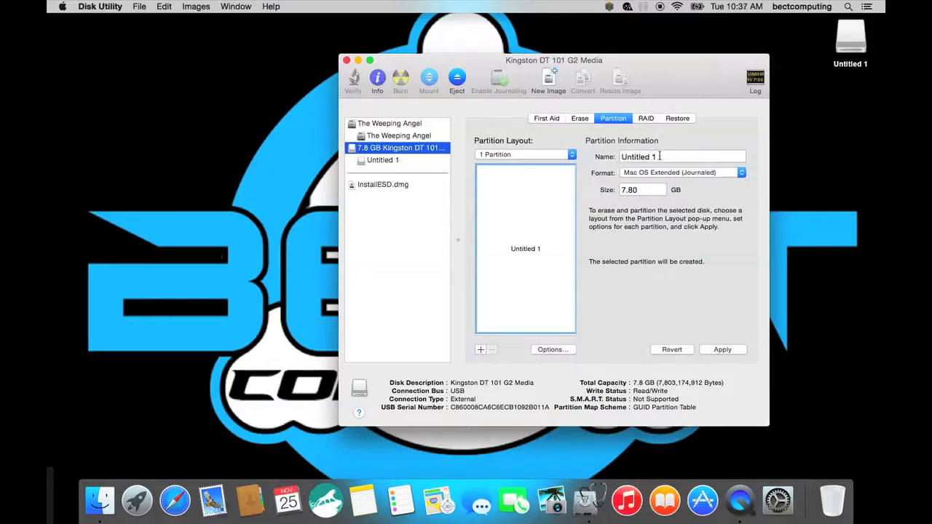
triple_click(658, 157)
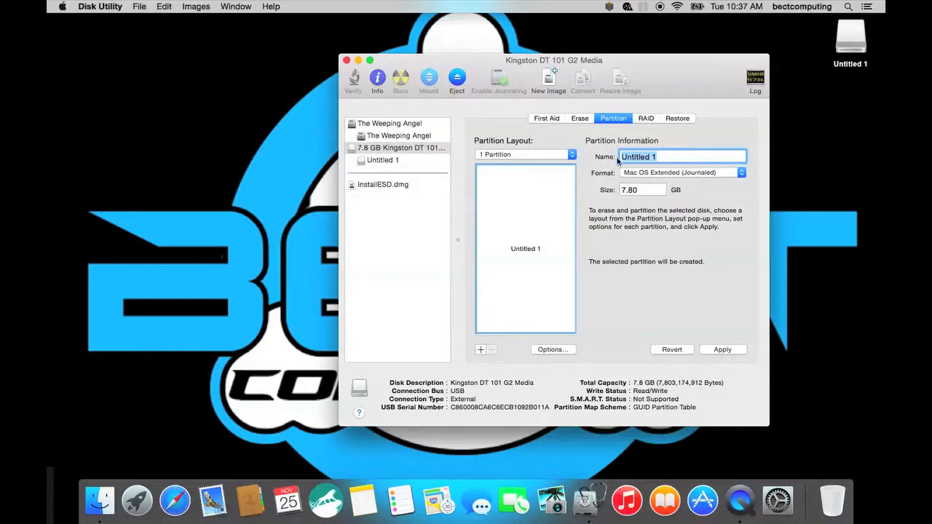
left_click(681, 173)
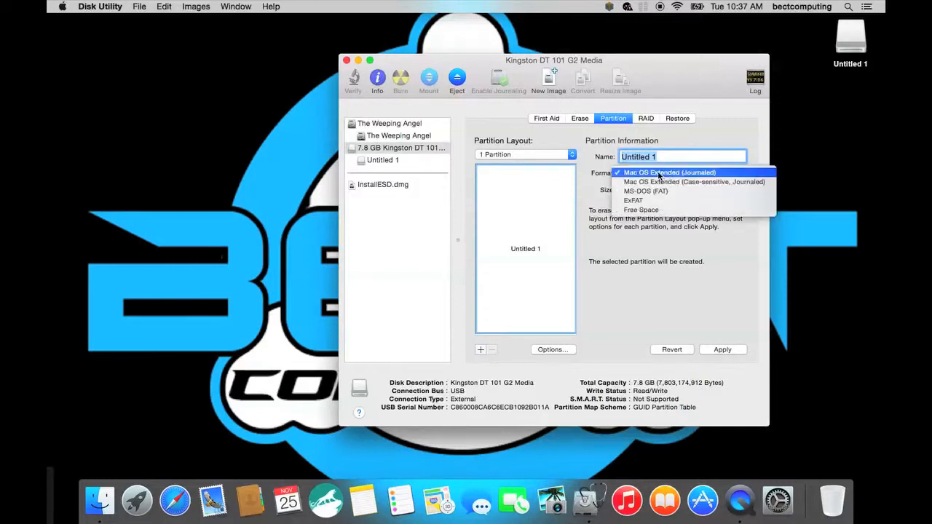
left_click(668, 172)
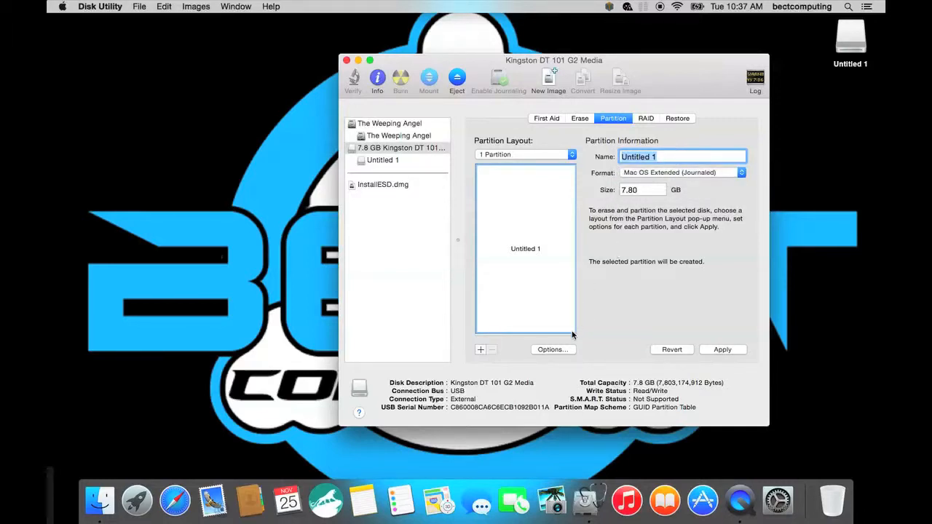
left_click(552, 349)
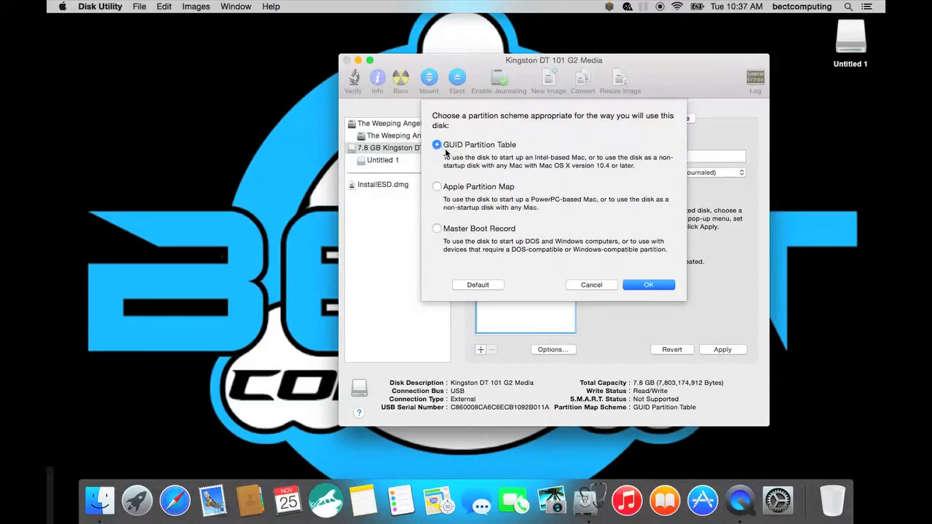
mouse_move(579, 232)
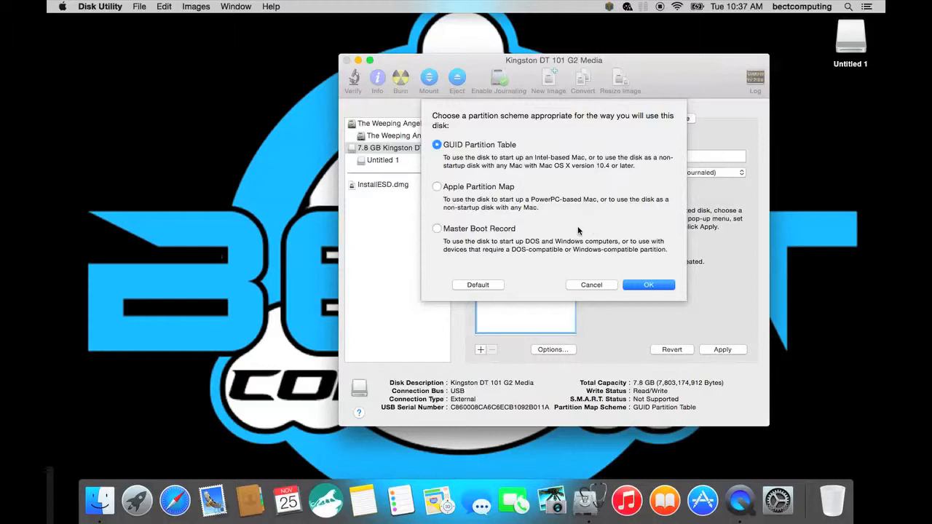
mouse_move(495, 161)
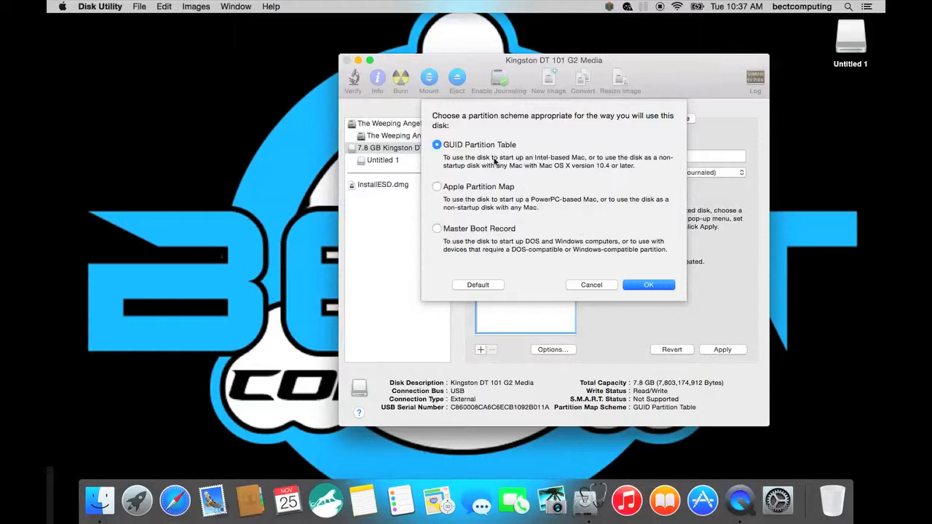
mouse_move(521, 187)
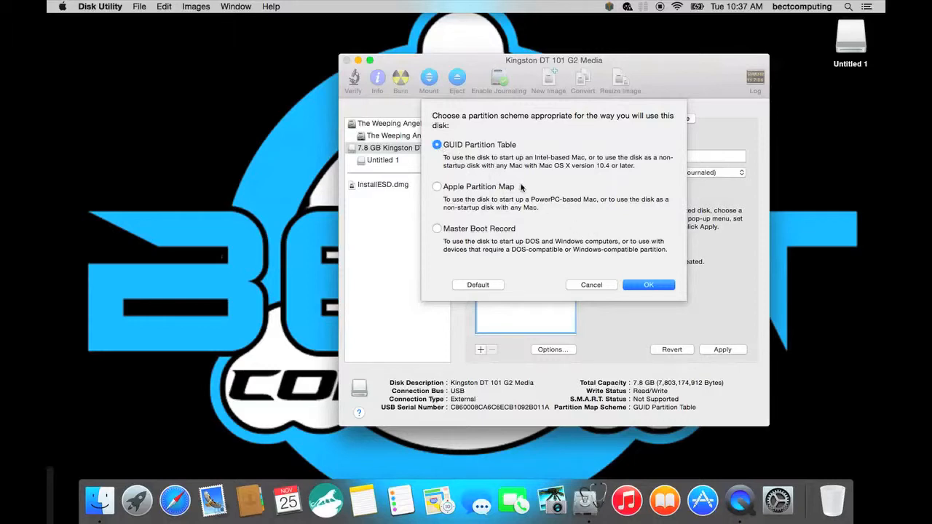
left_click(647, 284)
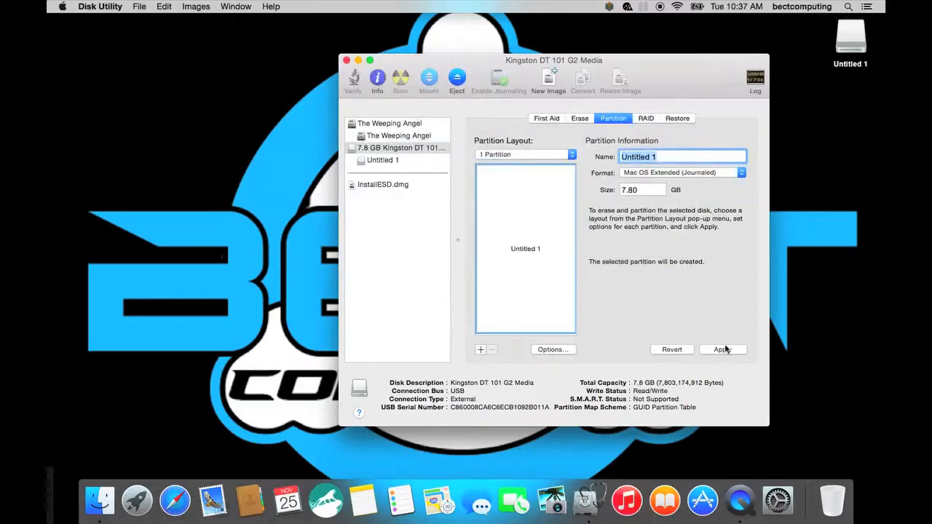
Step: Apply the partitioning, confirm erasing the Kingston drive, and close Disk Utility
left_click(721, 350)
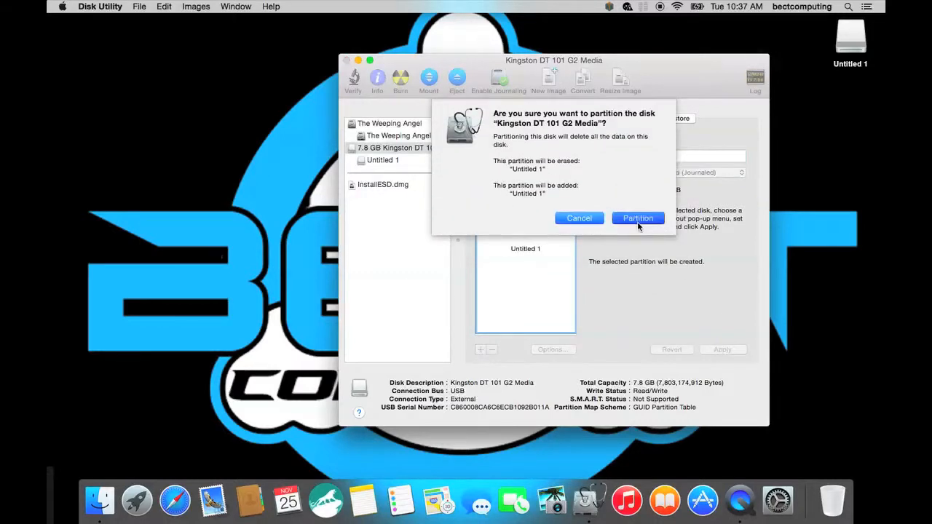
left_click(638, 218)
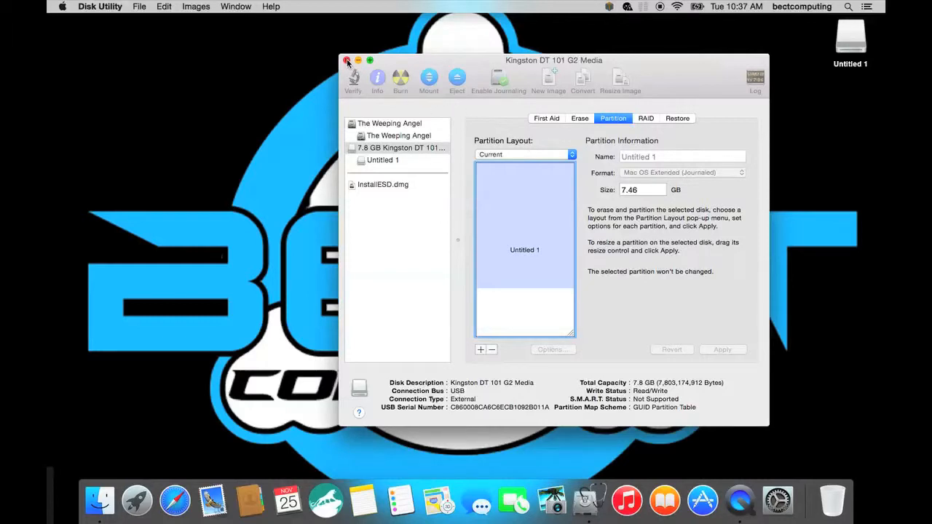
left_click(347, 60)
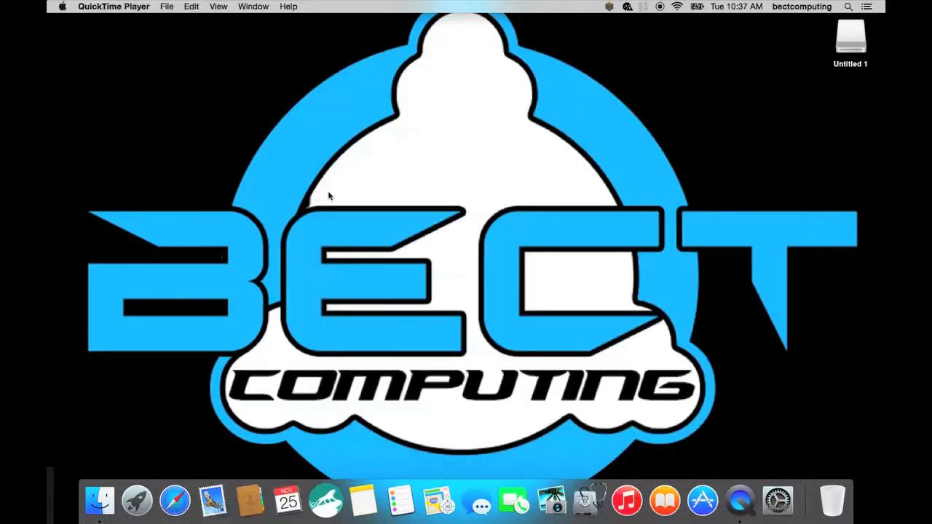
mouse_move(326, 500)
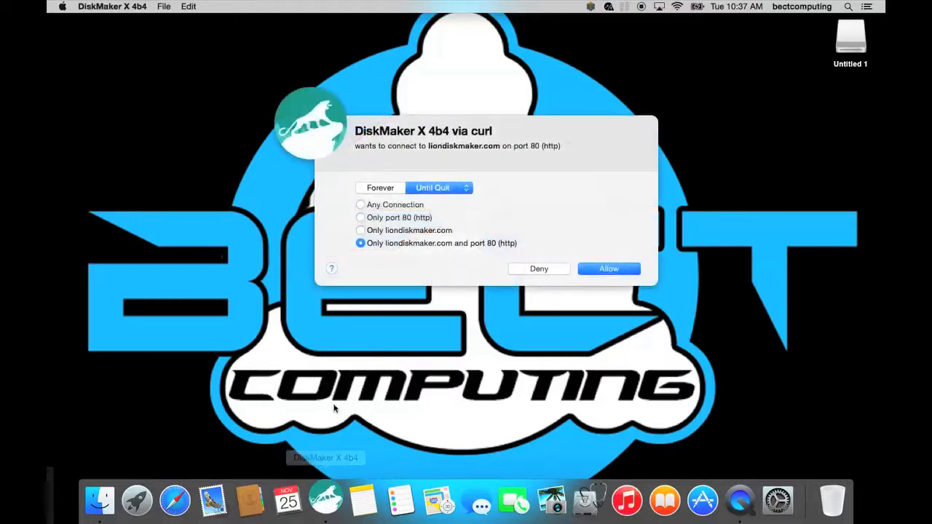
Step: Allow DiskMaker X to connect to its website
left_click(608, 268)
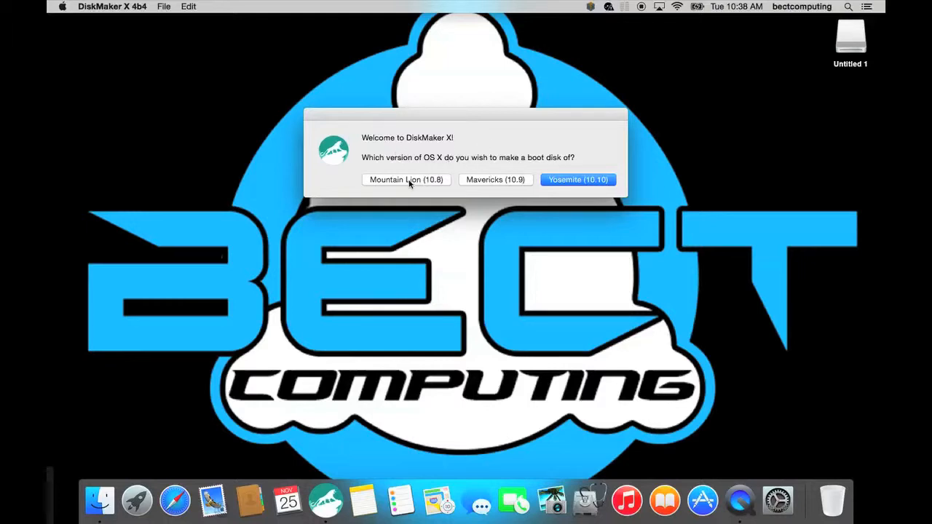
mouse_move(478, 184)
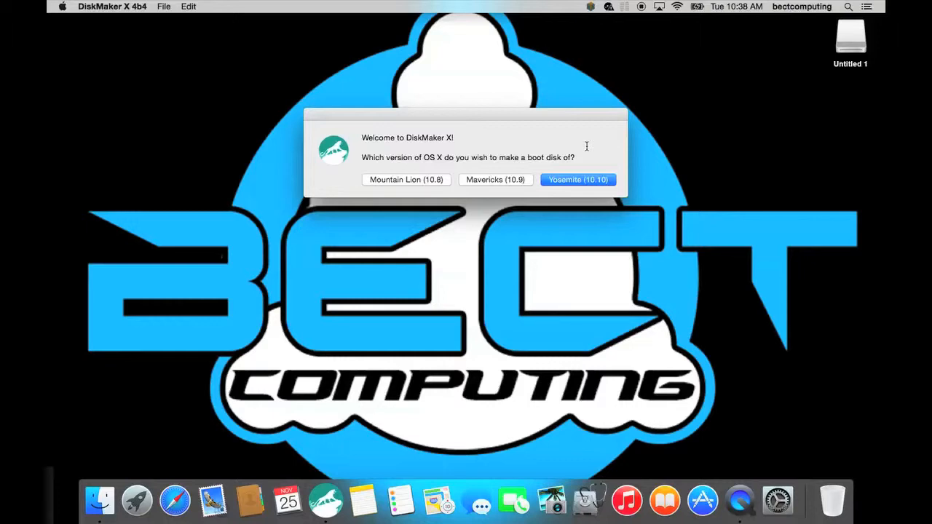
mouse_move(572, 167)
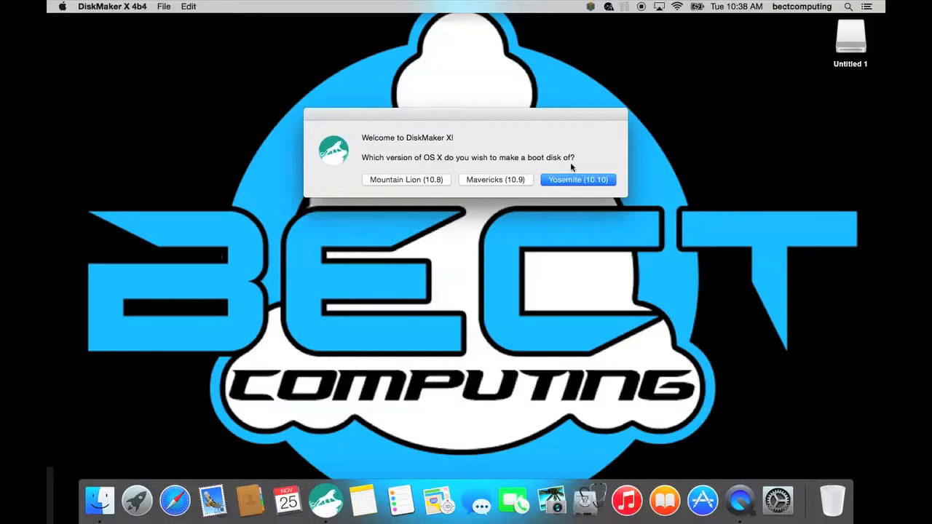
mouse_move(767, 88)
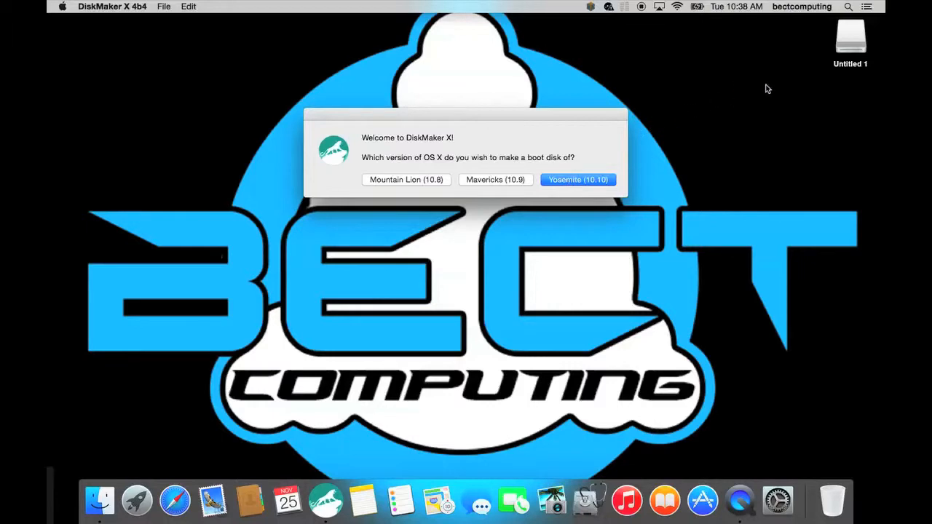
mouse_move(819, 54)
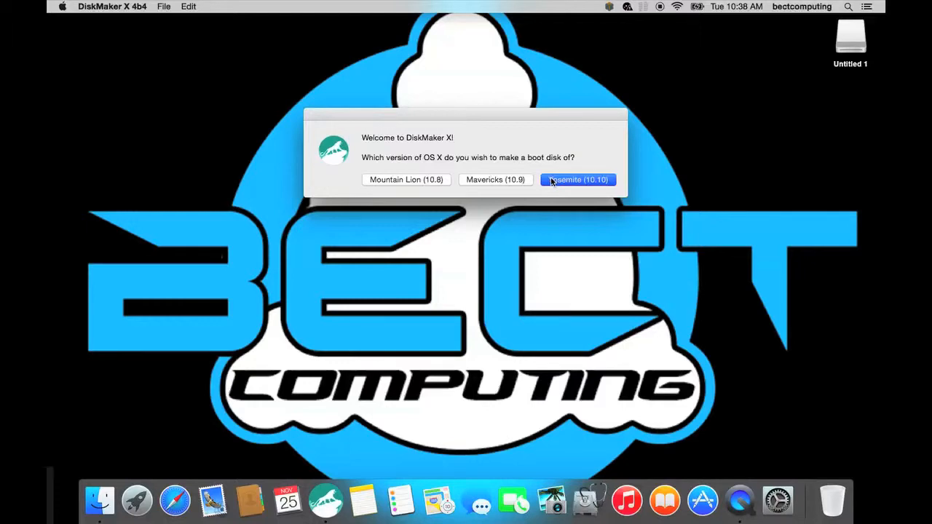
Step: Choose Yosemite (10.10) and use the found Install OS X Yosemite copy
left_click(578, 179)
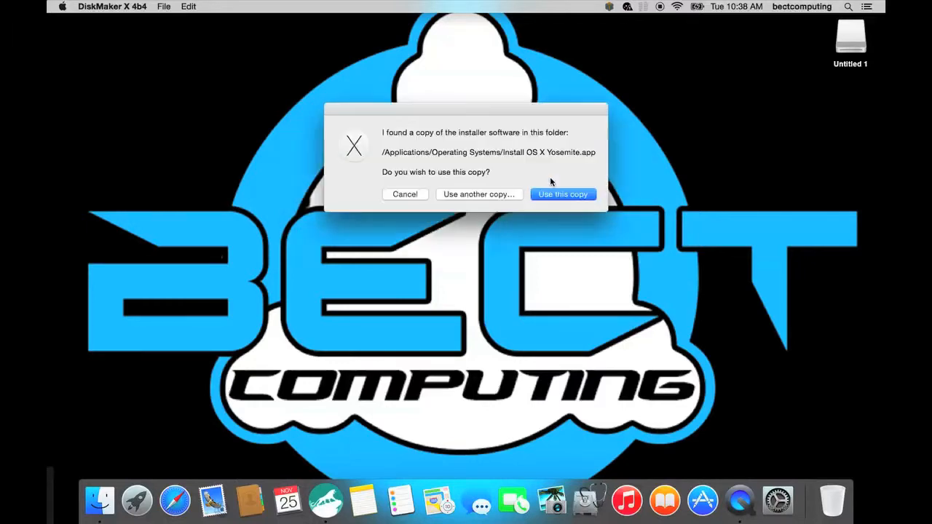
mouse_move(444, 151)
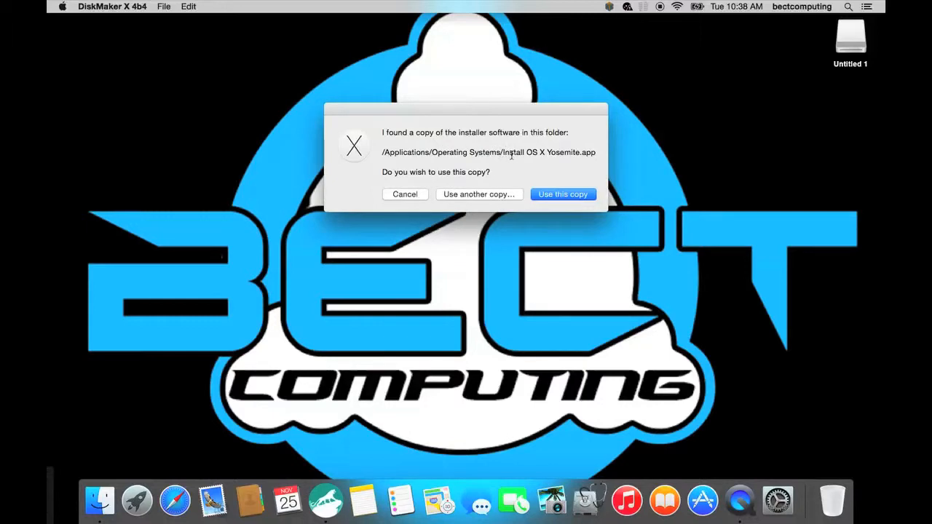
mouse_move(99, 500)
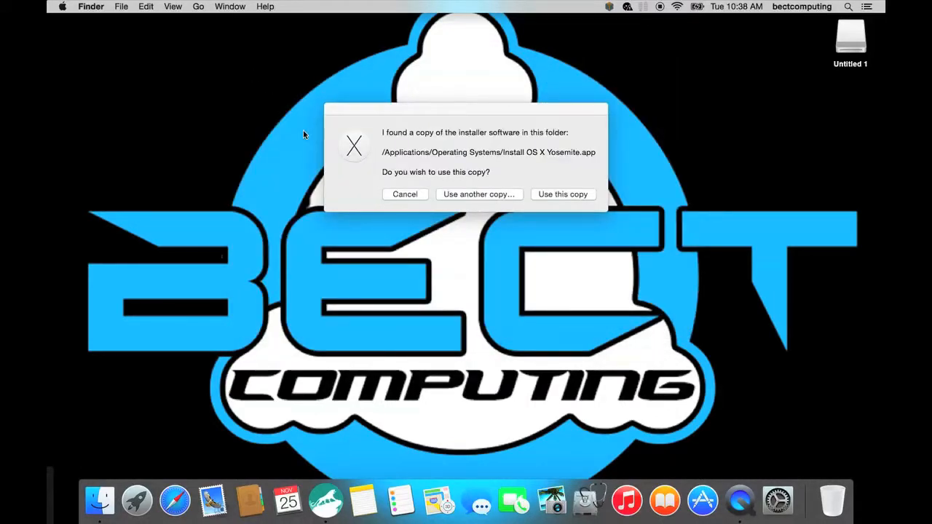
mouse_move(452, 153)
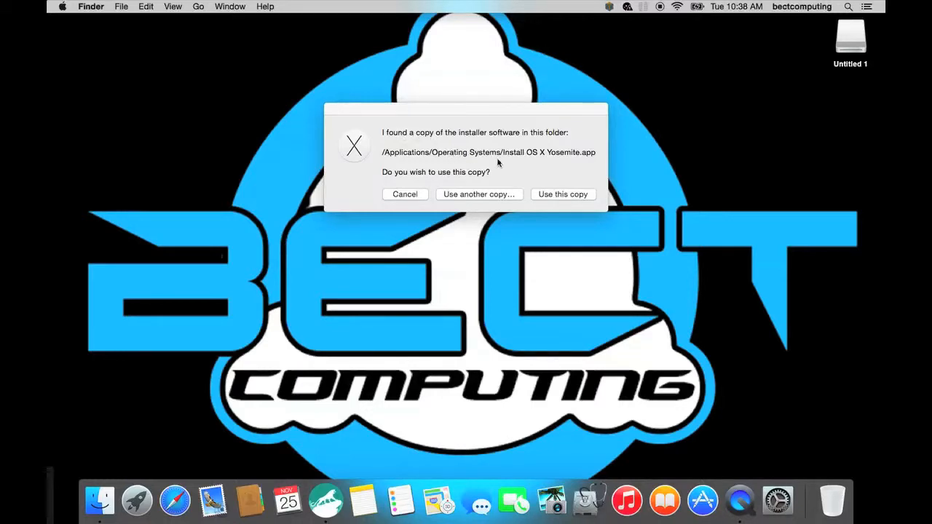
left_click(562, 194)
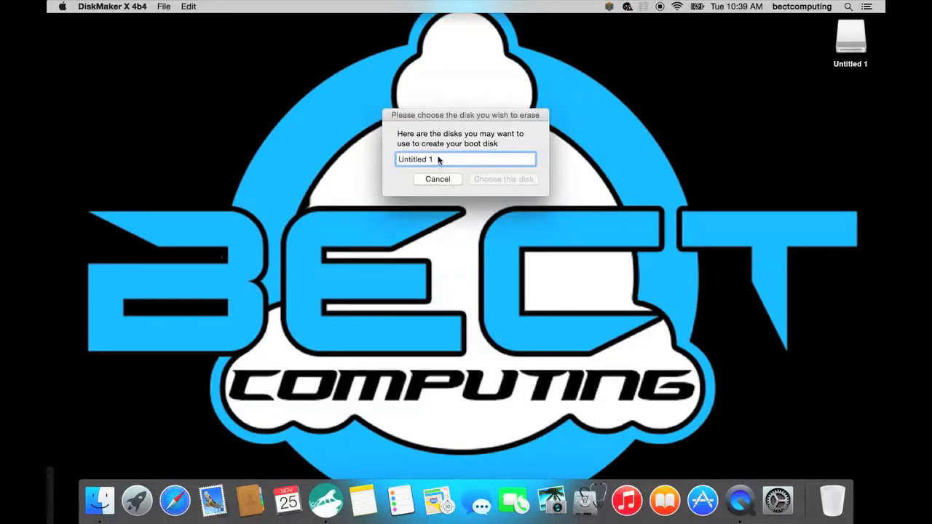
Step: Make Untitled 1 the DiskMaker X target and confirm erasing it to create the boot disk
left_click(466, 159)
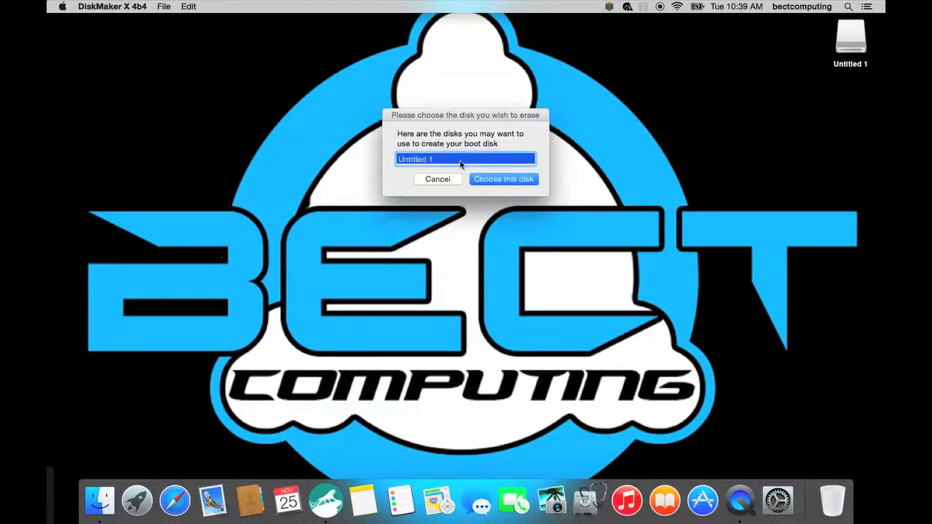
mouse_move(712, 81)
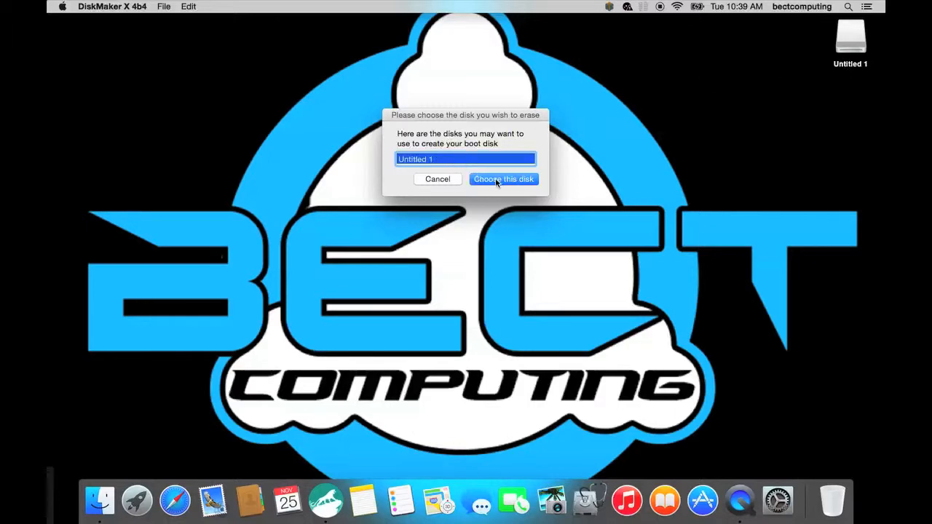
left_click(503, 179)
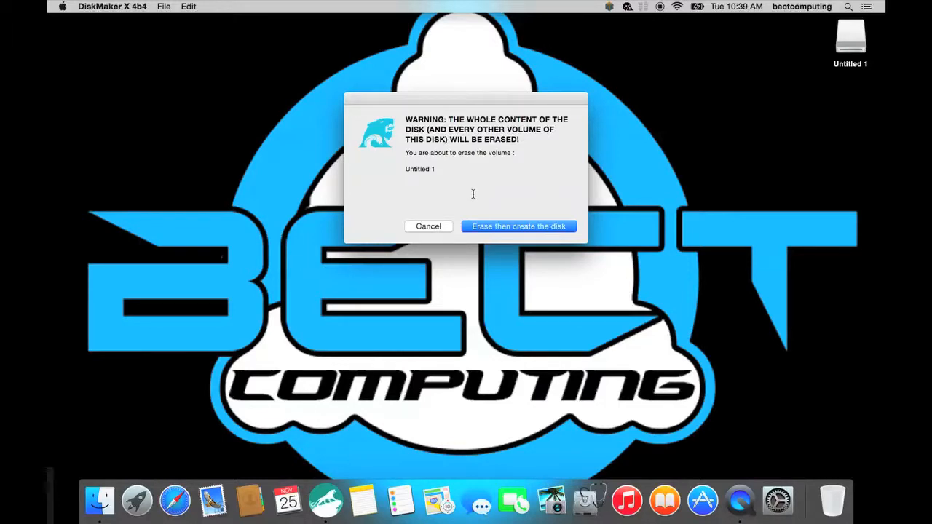
mouse_move(518, 225)
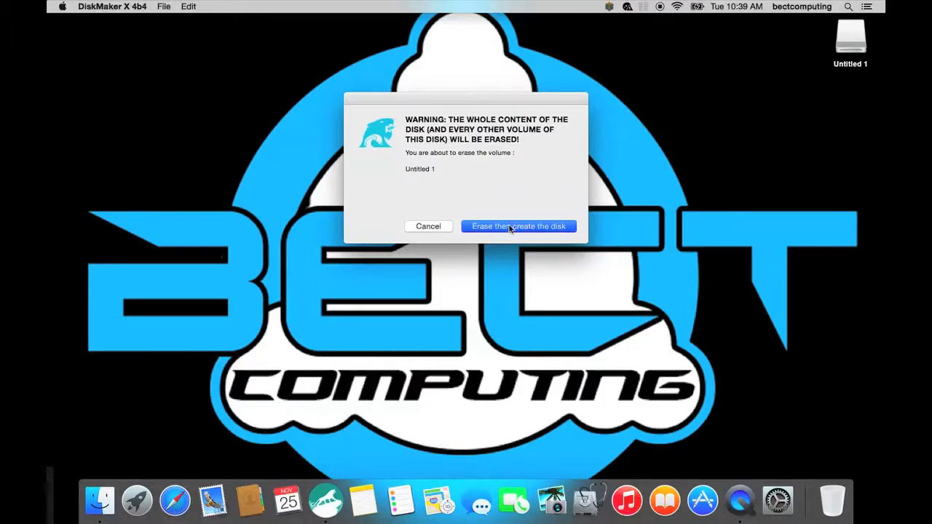
left_click(519, 226)
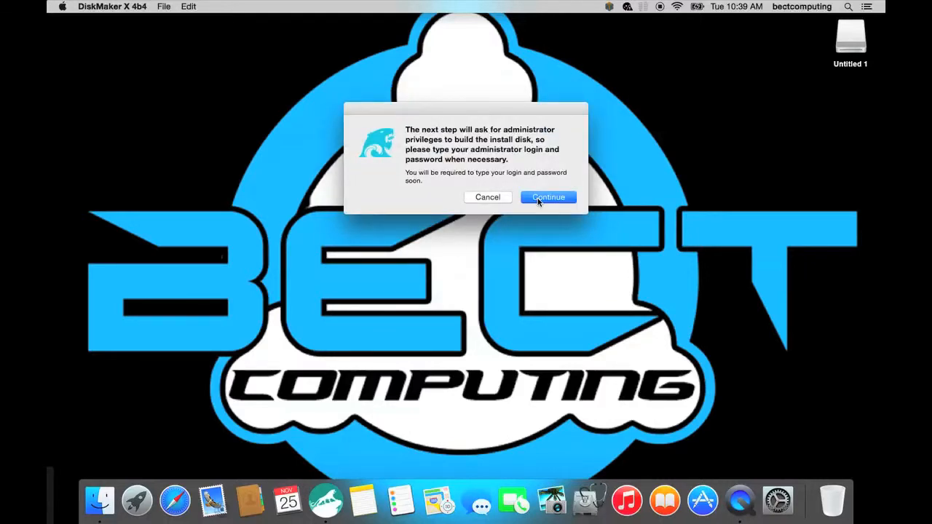
Step: Acknowledge the administrator notice and submit the password so the Yosemite disk build starts
left_click(548, 196)
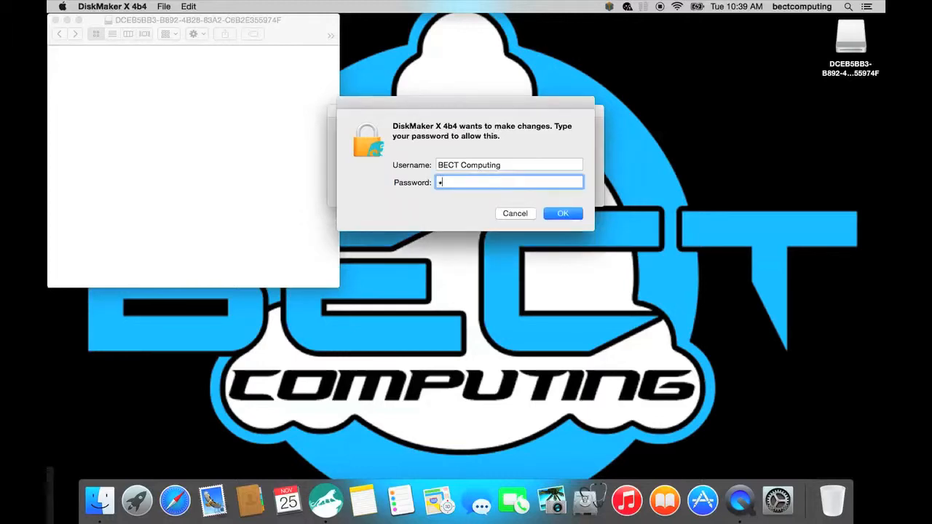
left_click(562, 213)
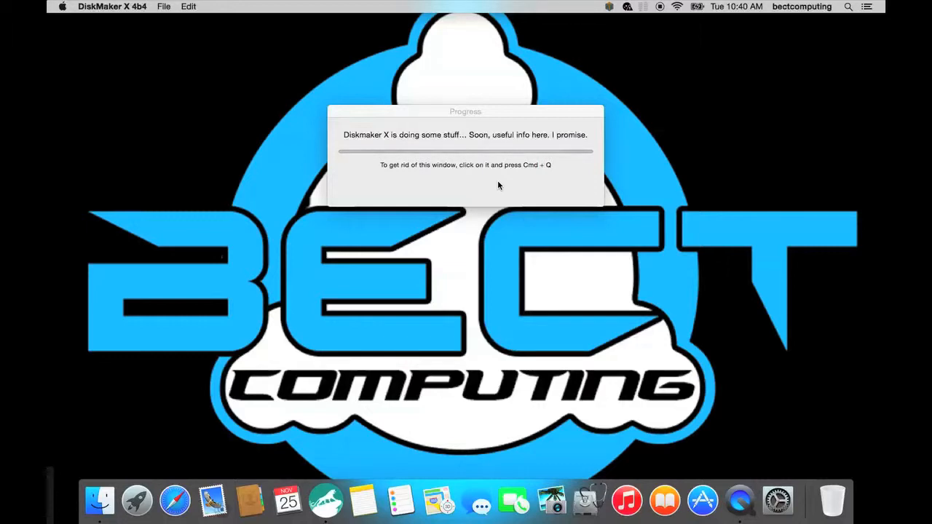
mouse_move(588, 500)
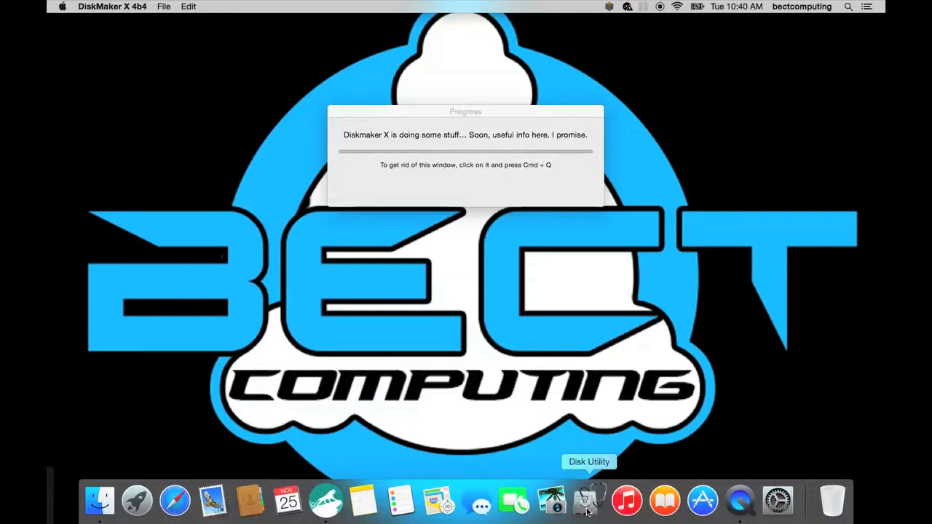
mouse_move(597, 481)
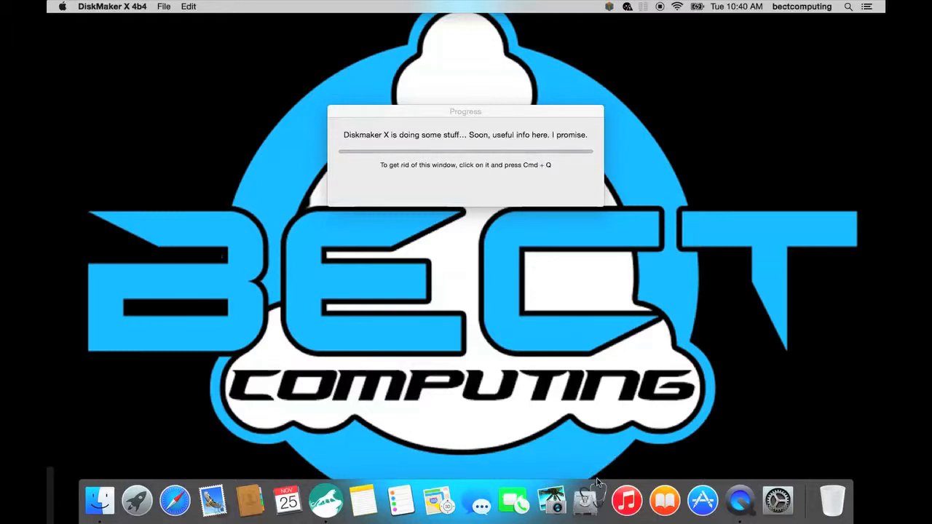
mouse_move(635, 400)
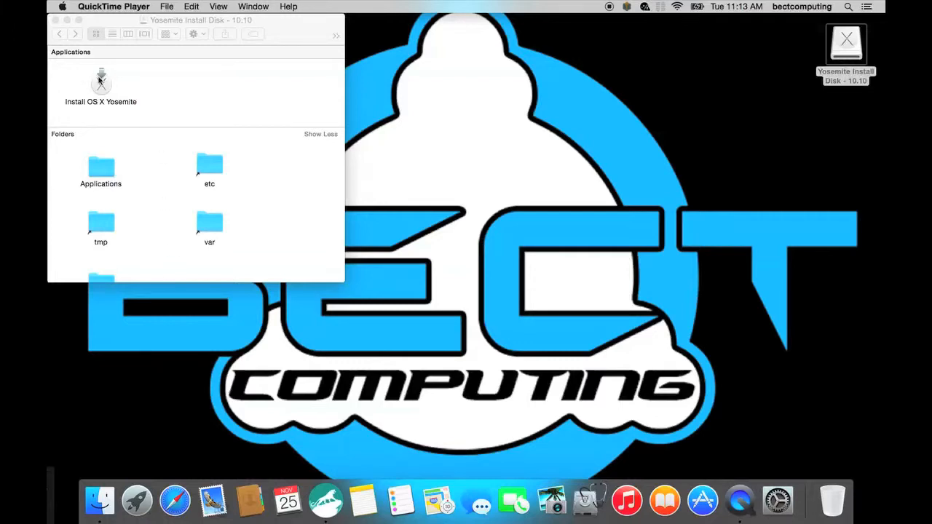
mouse_move(128, 198)
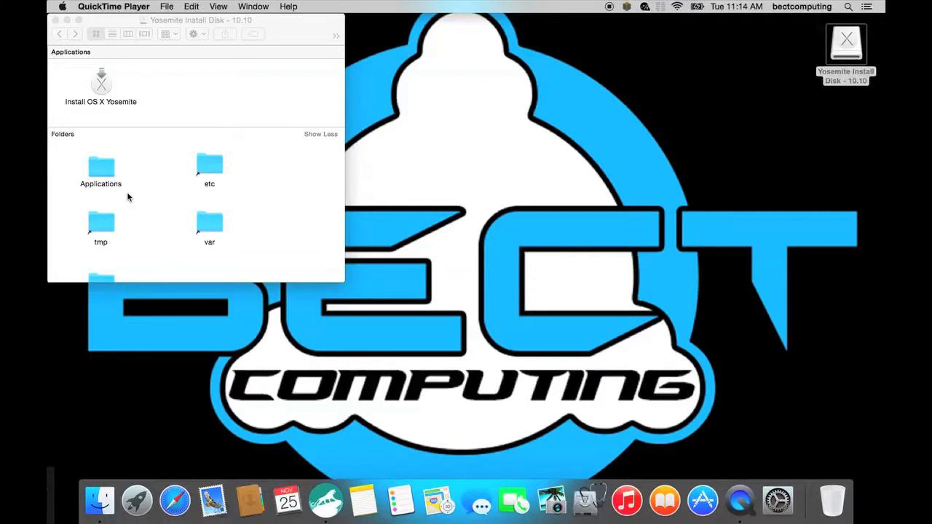